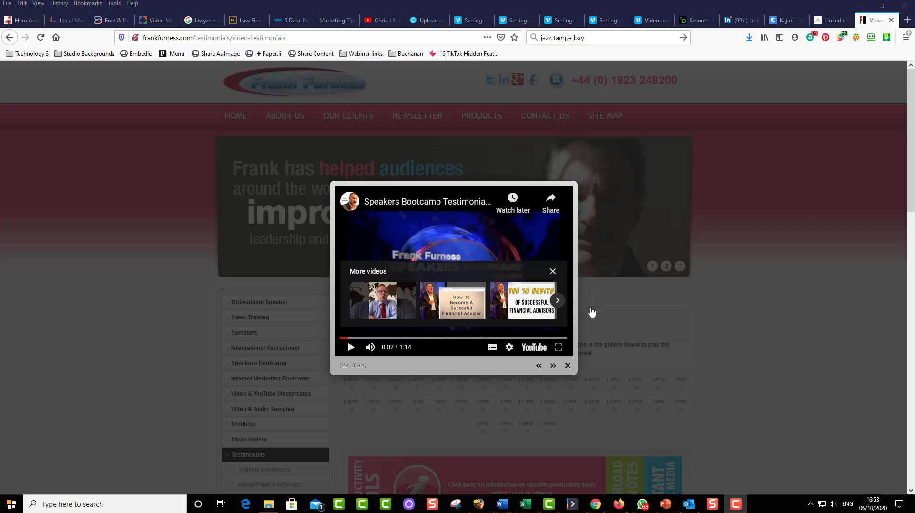
pyautogui.moveTo(460, 300)
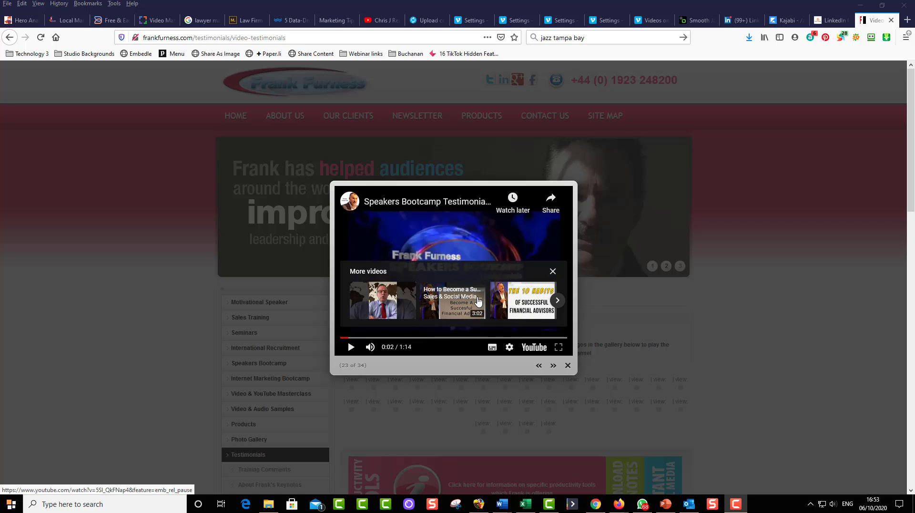
pyautogui.moveTo(633, 324)
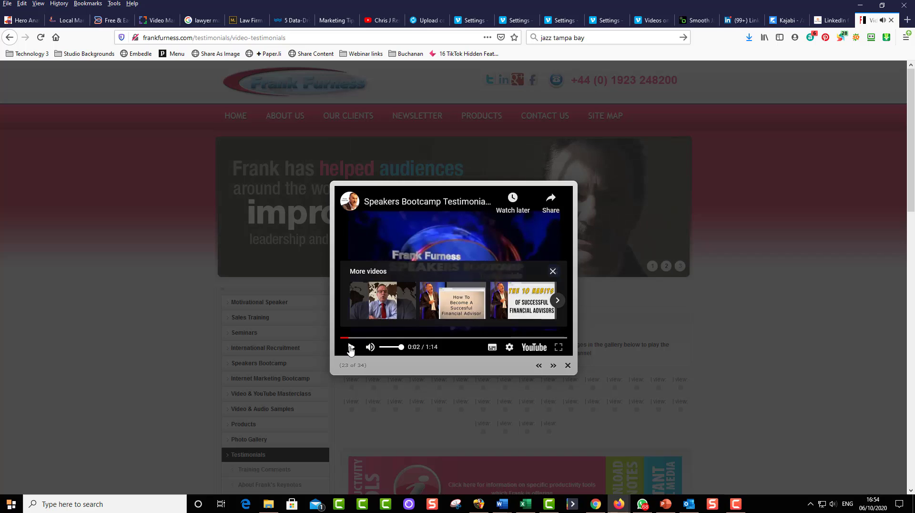
# - Play the Speakers Bootcamp testimonial to its end, then move to the YouTube video
pyautogui.click(351, 347)
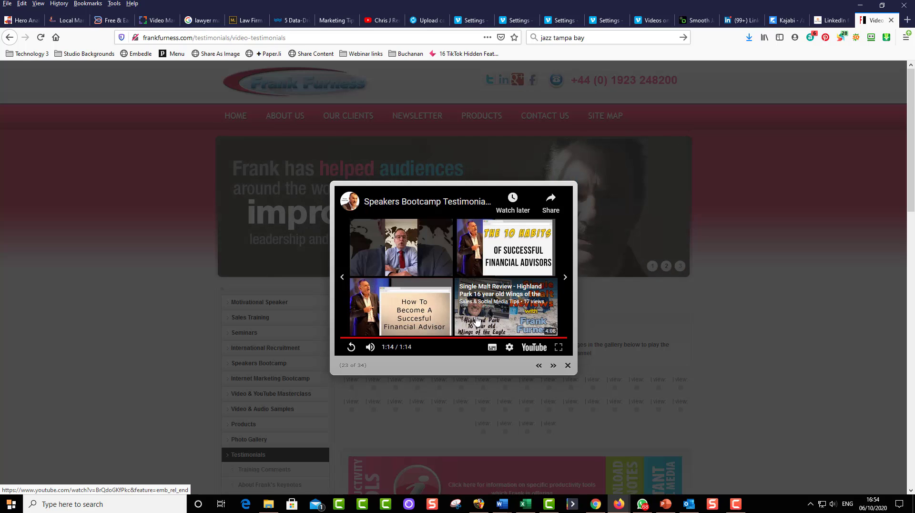
pyautogui.moveTo(500, 320)
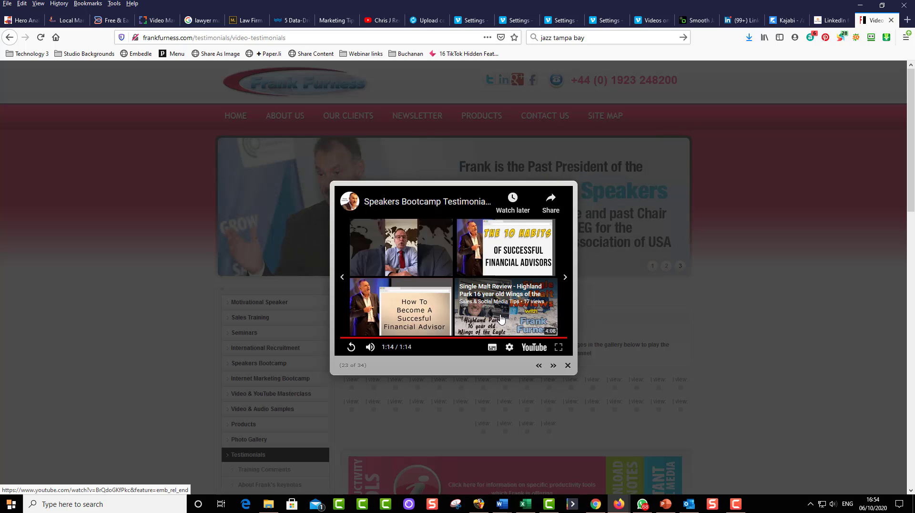
pyautogui.click(379, 20)
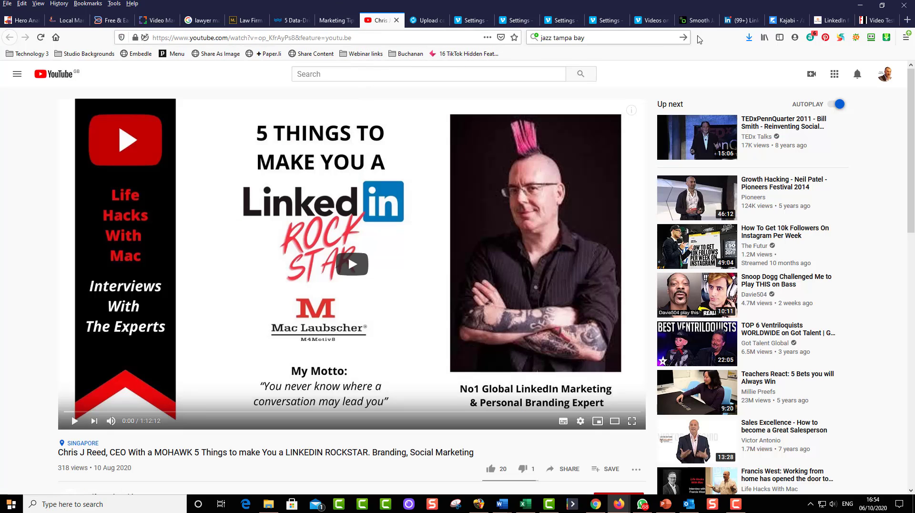
# - In a new YouTube tab, search for 'video testimonials' via the search suggestion
pyautogui.click(908, 20)
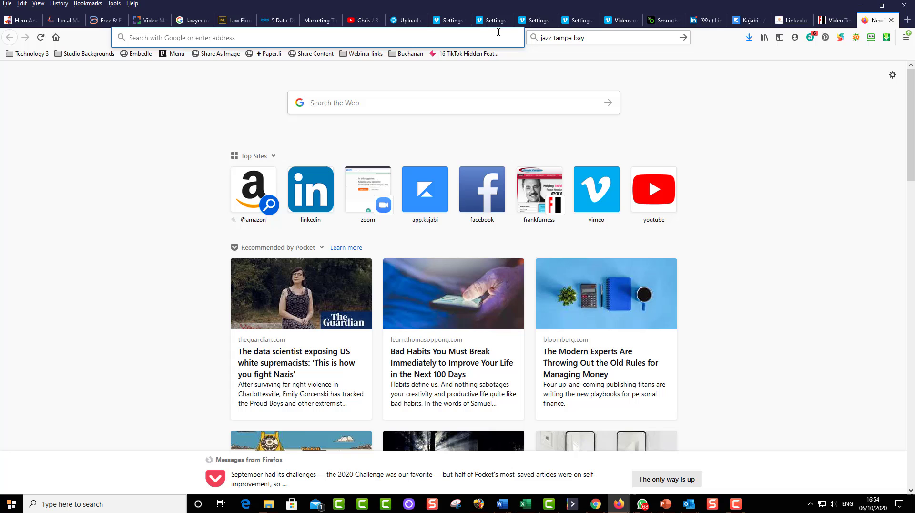
pyautogui.moveTo(653, 193)
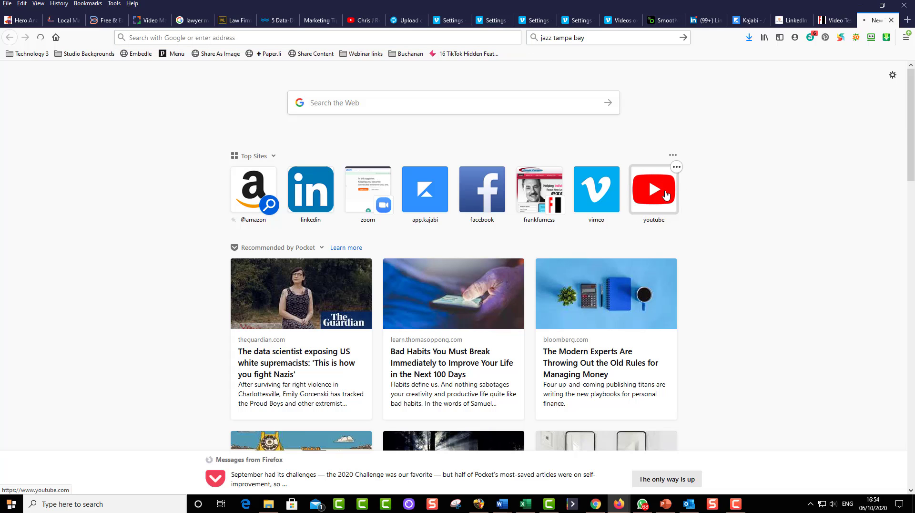
pyautogui.click(653, 187)
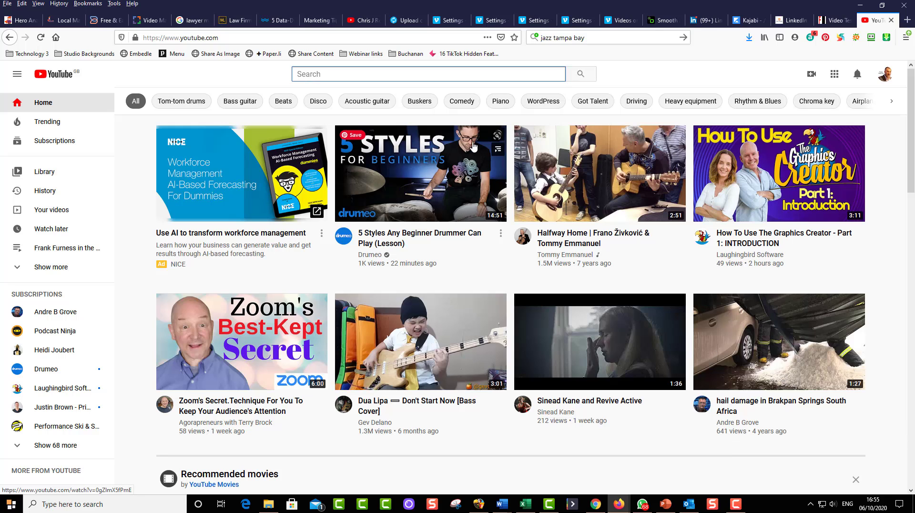
pyautogui.moveTo(381, 88)
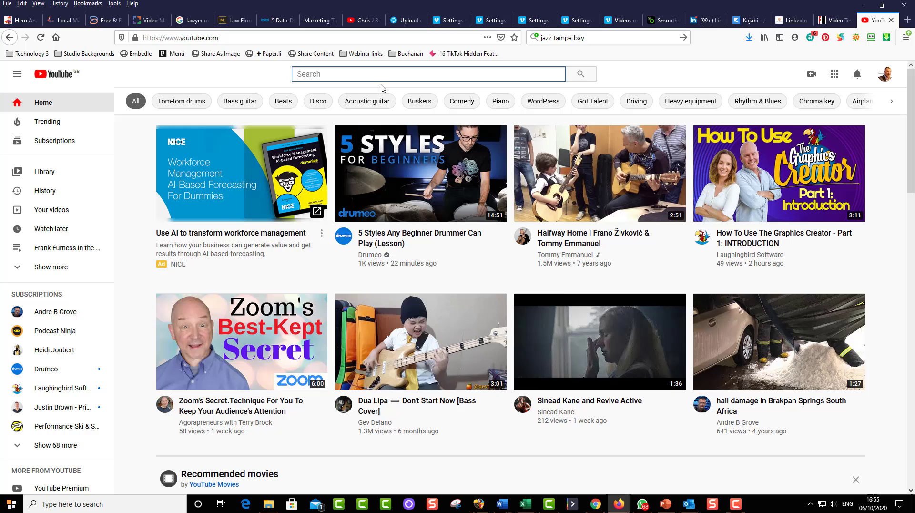
pyautogui.write('video')
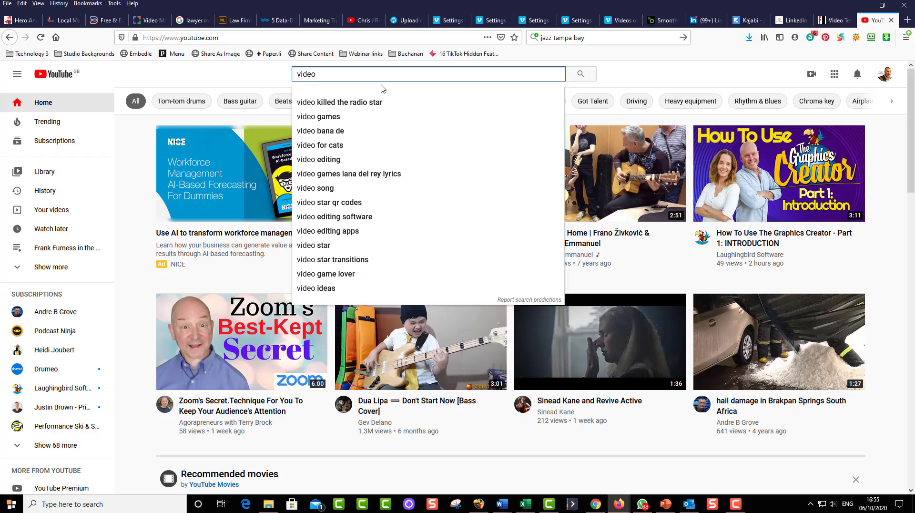
pyautogui.write('testimonial')
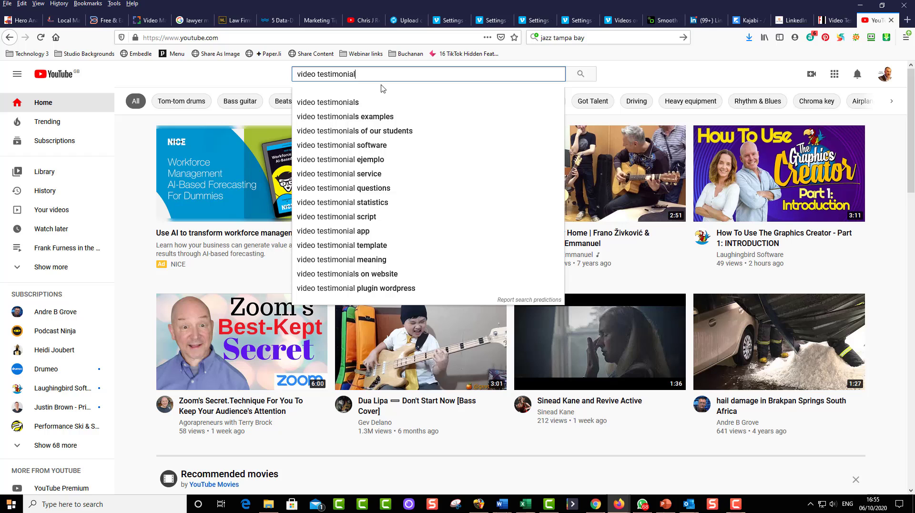
pyautogui.click(327, 102)
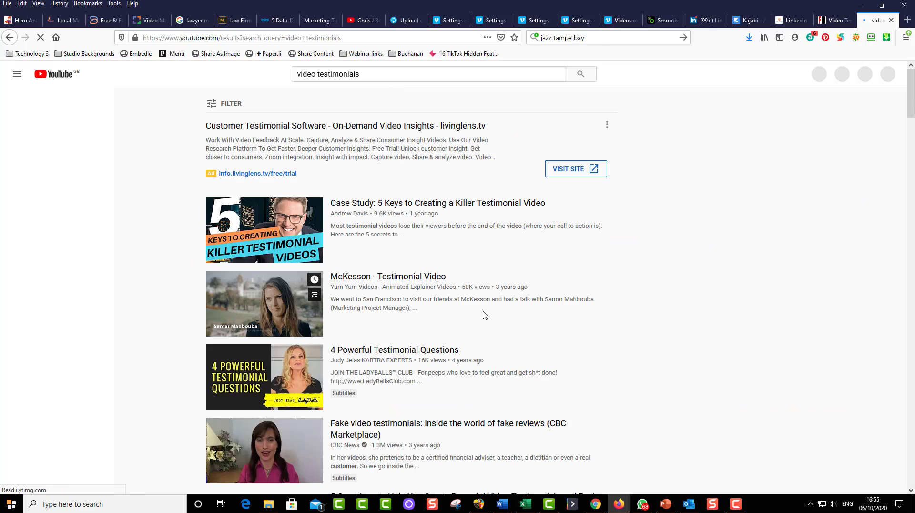
# - From the results, open Ru Anderson's '6 Questions For The PERFECT Client Testimonial' video
pyautogui.scroll(-3)
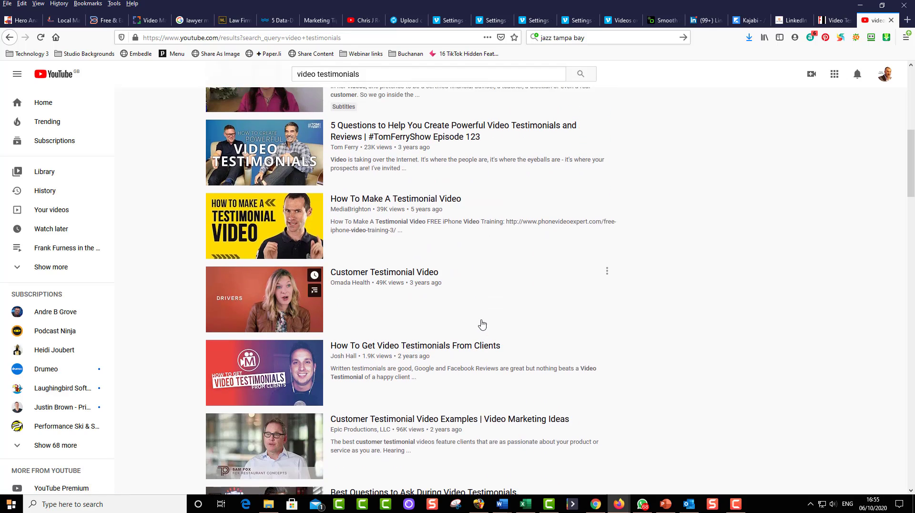
pyautogui.scroll(-3)
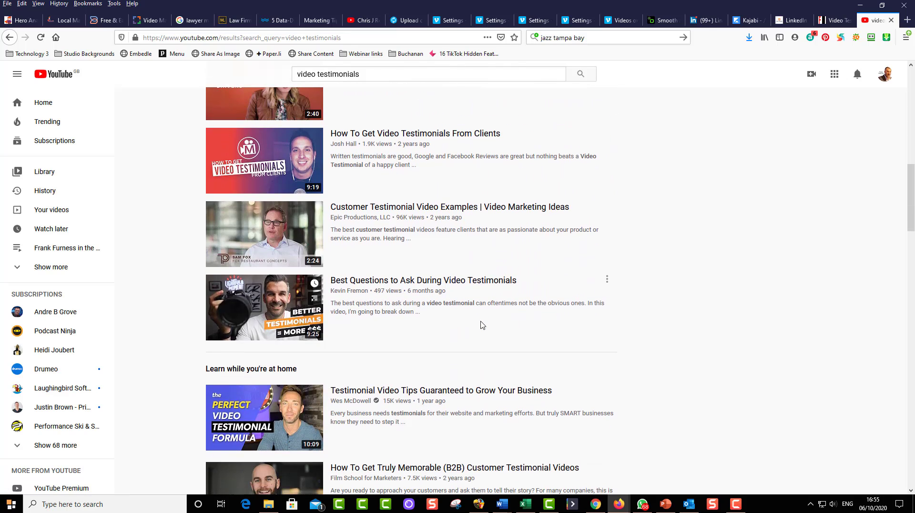
pyautogui.scroll(-3)
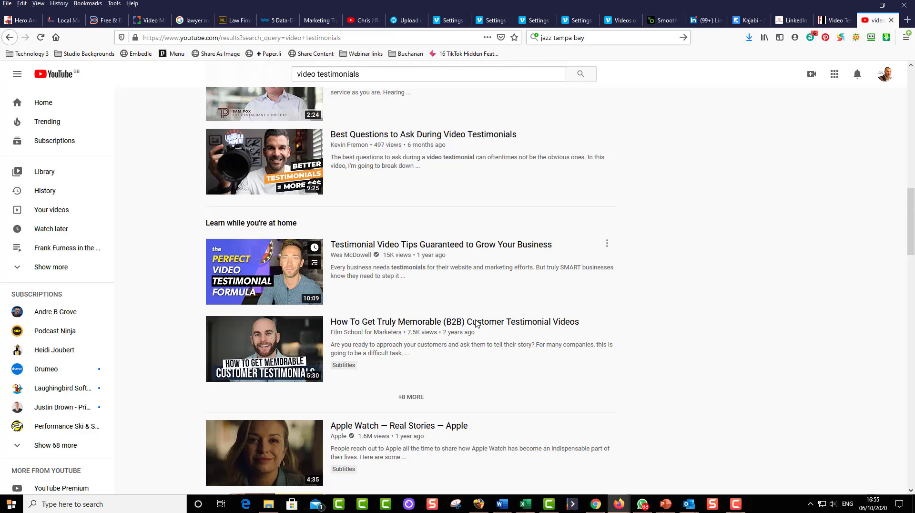
pyautogui.scroll(-3)
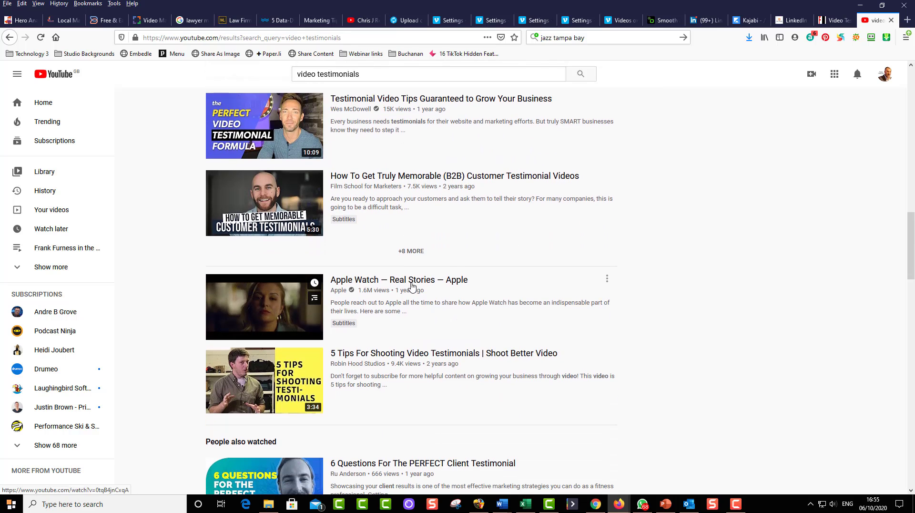
pyautogui.scroll(-3)
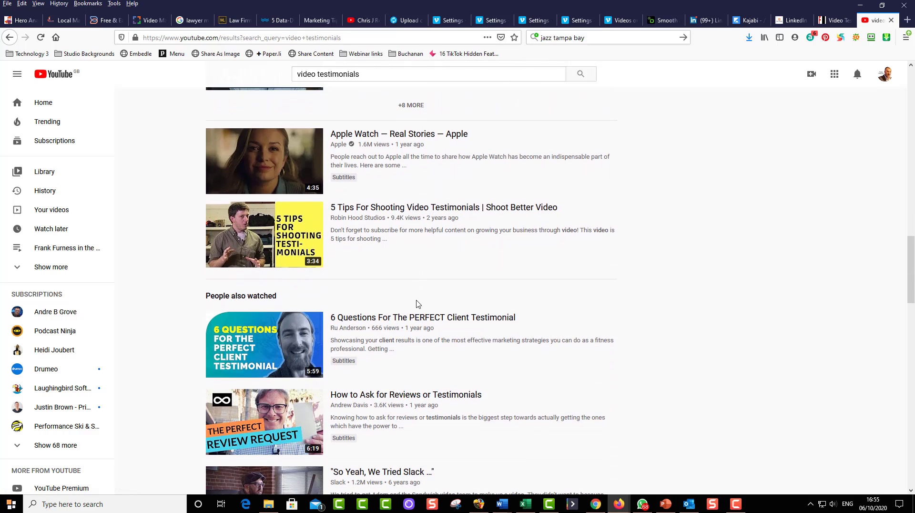
pyautogui.scroll(-3)
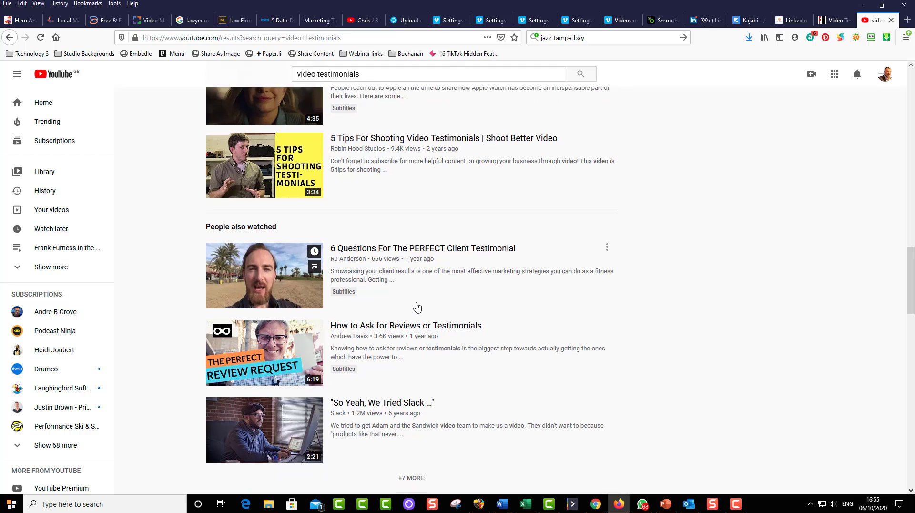
pyautogui.scroll(-3)
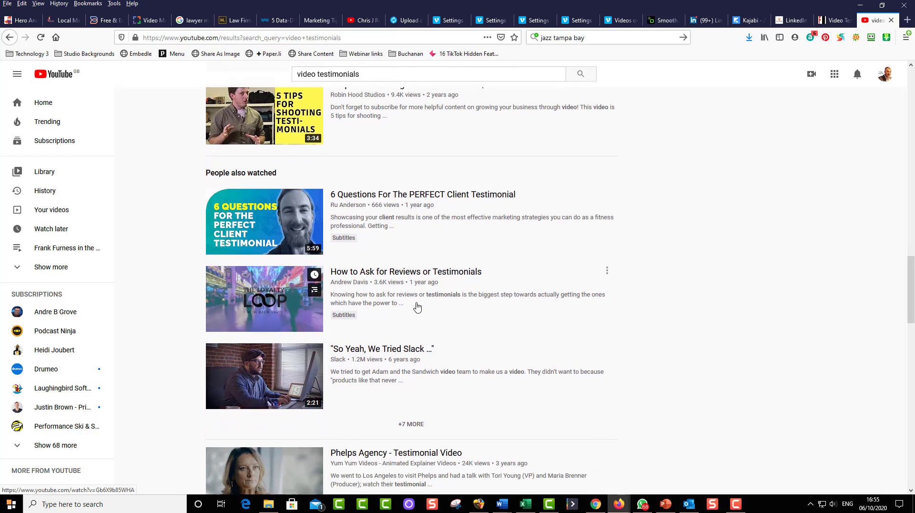
pyautogui.click(264, 220)
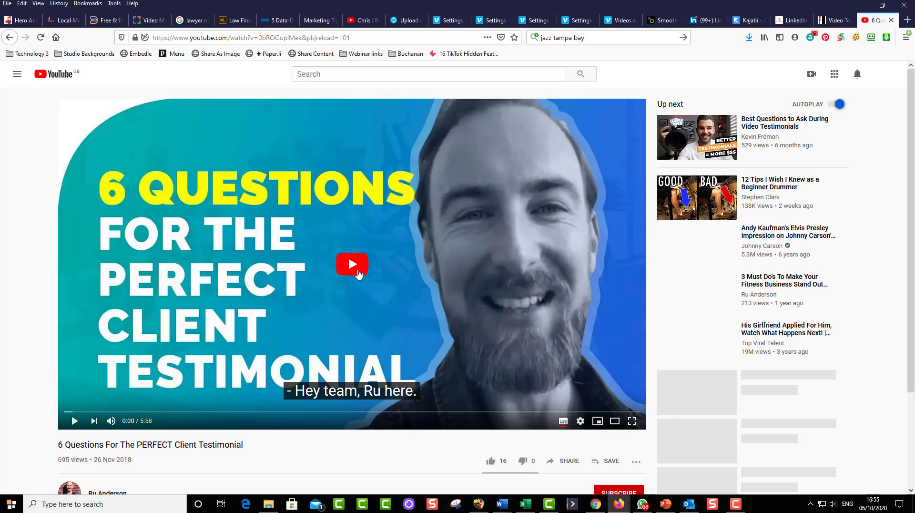
# - Play the client testimonial video through to its end, pausing and resuming once
pyautogui.click(351, 264)
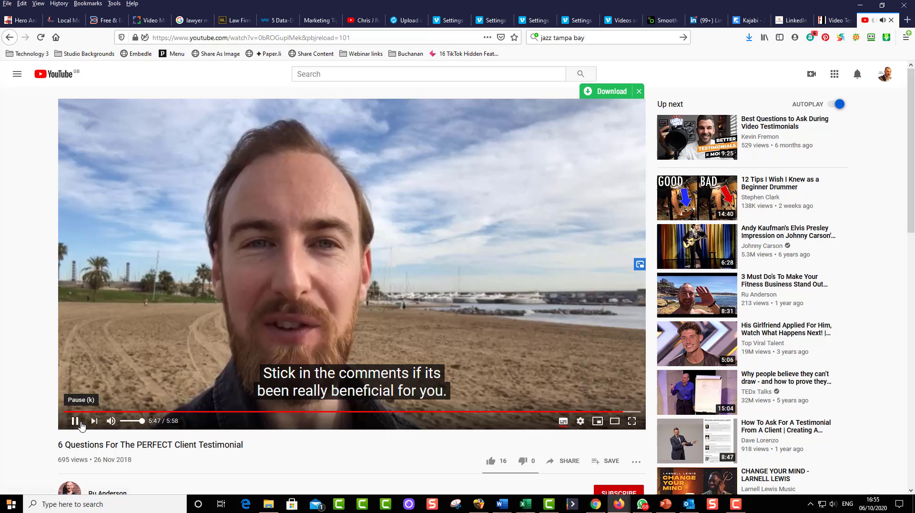
pyautogui.click(75, 421)
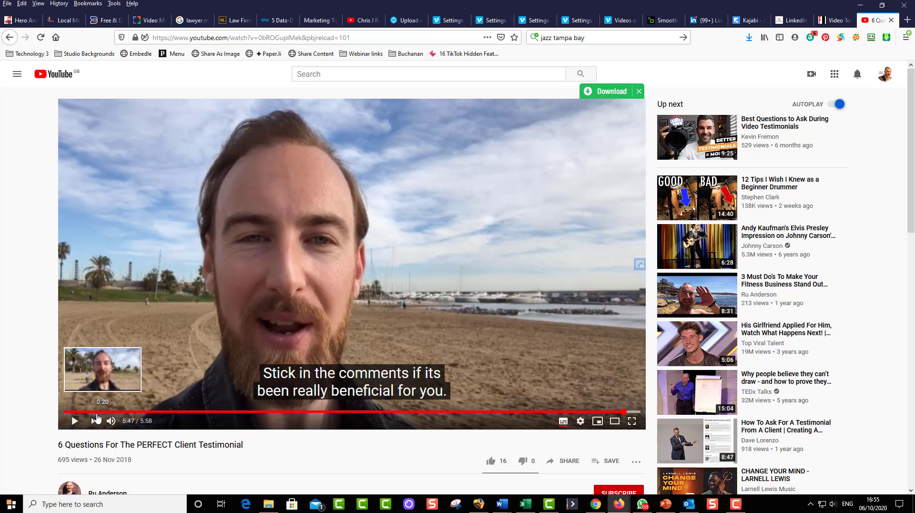
pyautogui.click(74, 420)
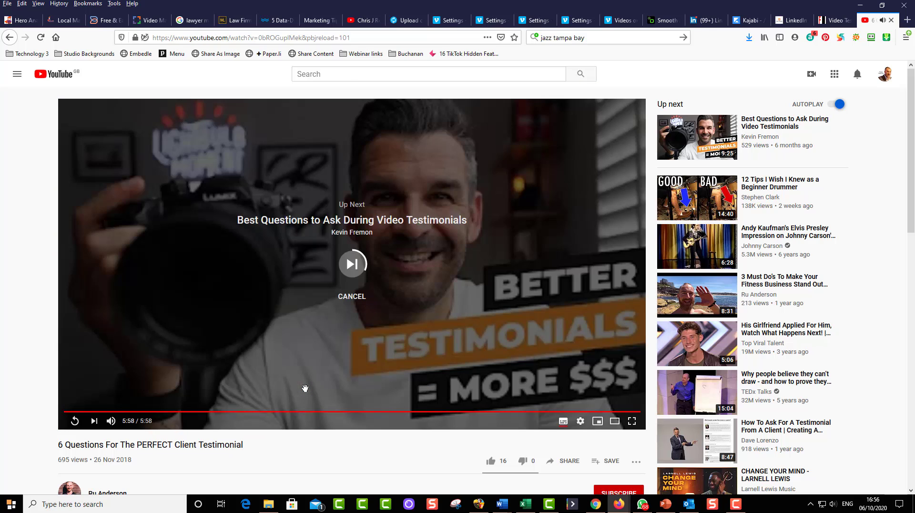
pyautogui.moveTo(347, 370)
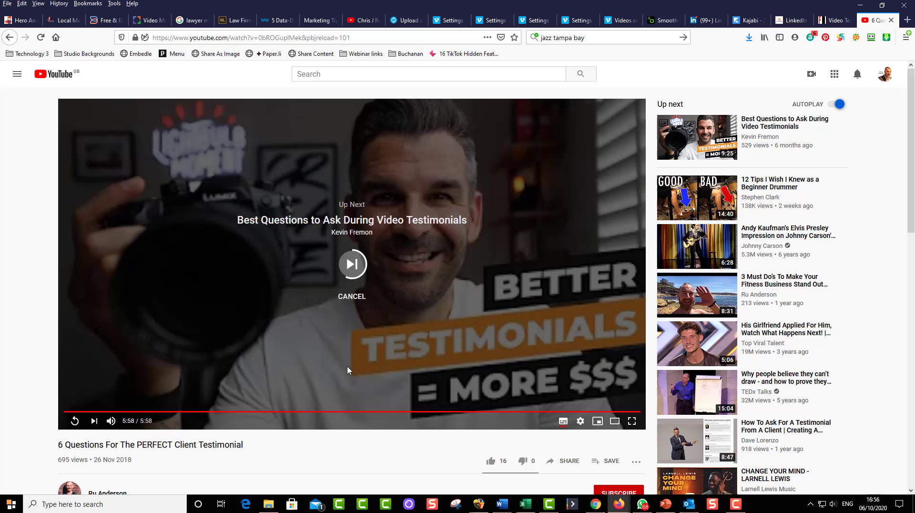
pyautogui.moveTo(201, 404)
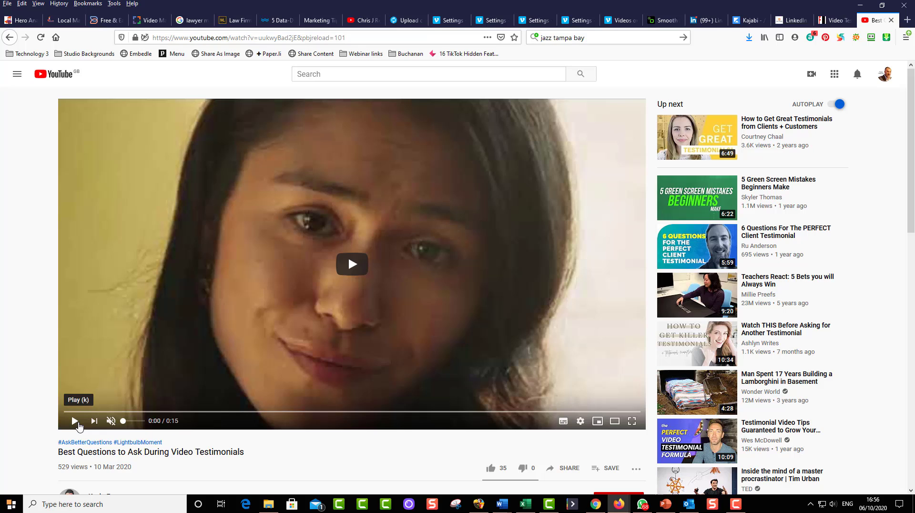
pyautogui.moveTo(92, 420)
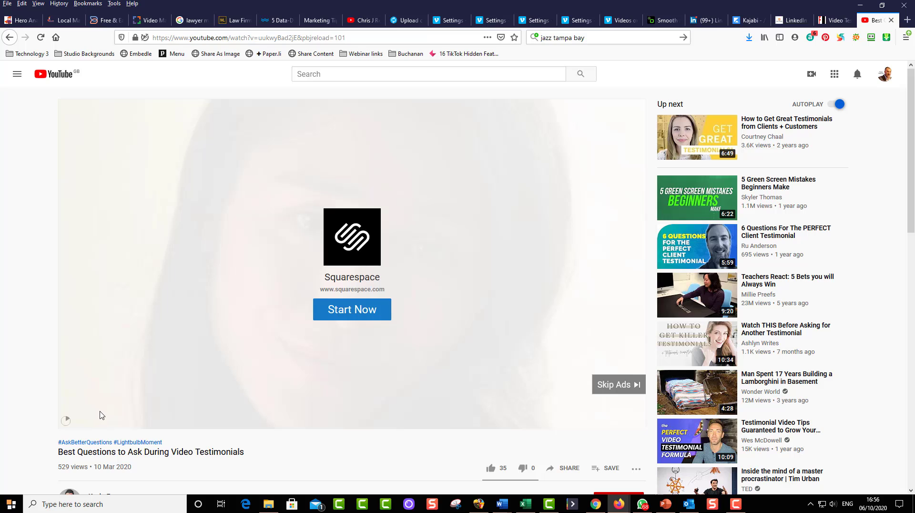
pyautogui.moveTo(410, 20)
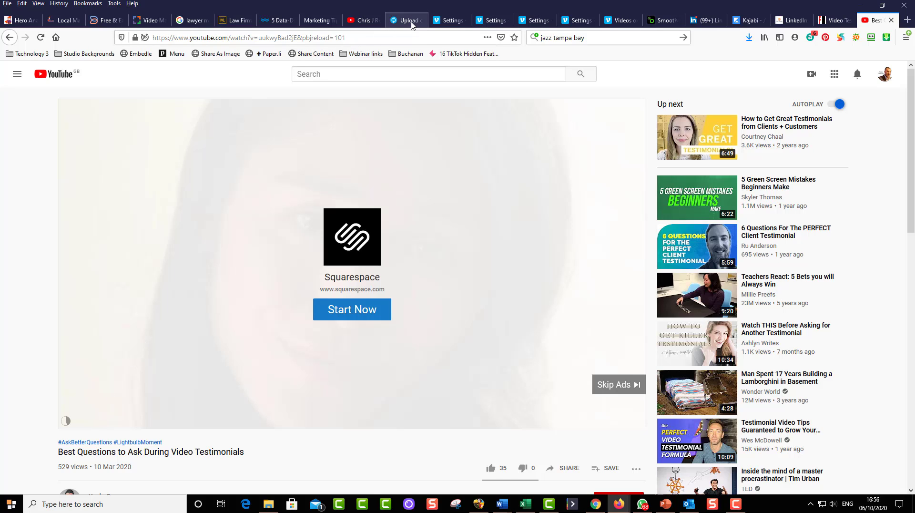
# - Review the Vimeo upload list of completed Frank Furness testimonial uploads, including Jaynie Smith's
pyautogui.click(404, 20)
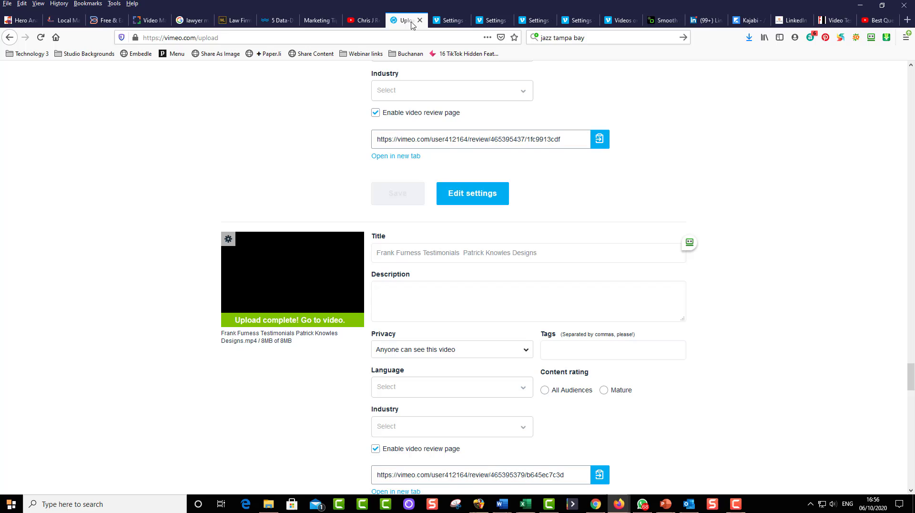
pyautogui.moveTo(543, 191)
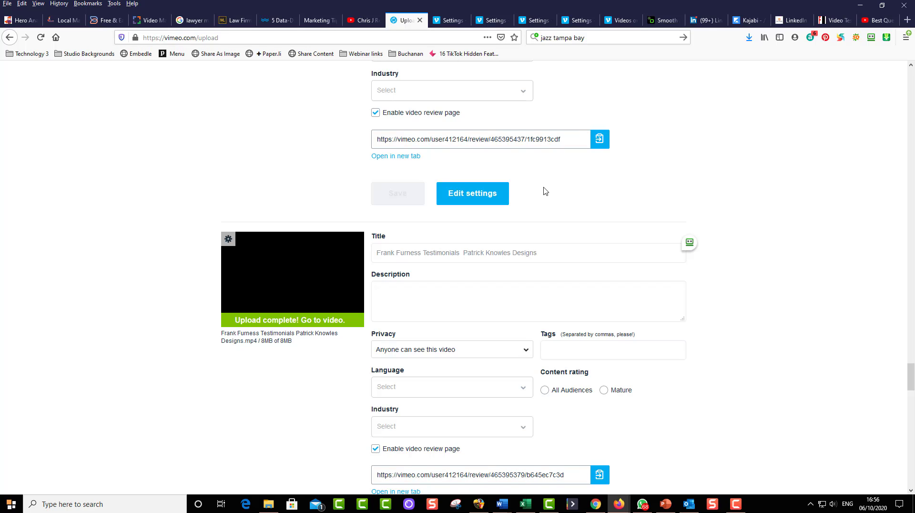
pyautogui.moveTo(743, 308)
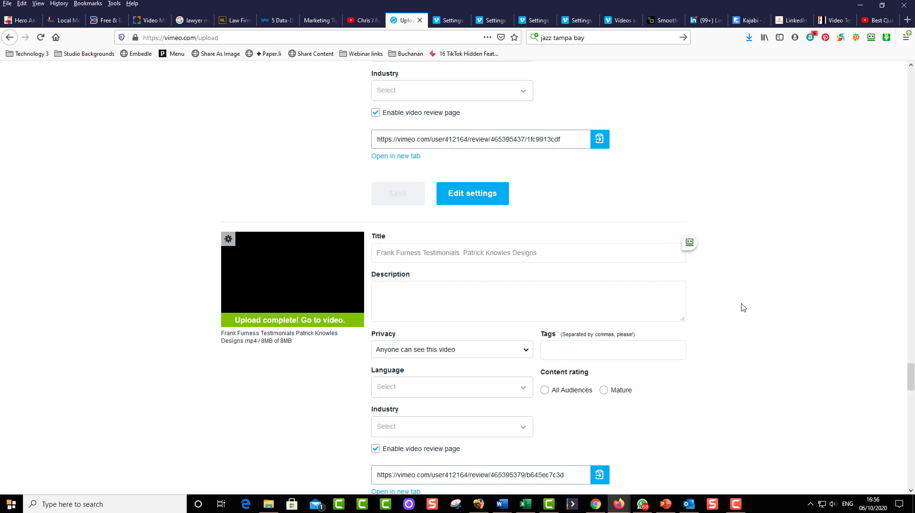
pyautogui.moveTo(362, 165)
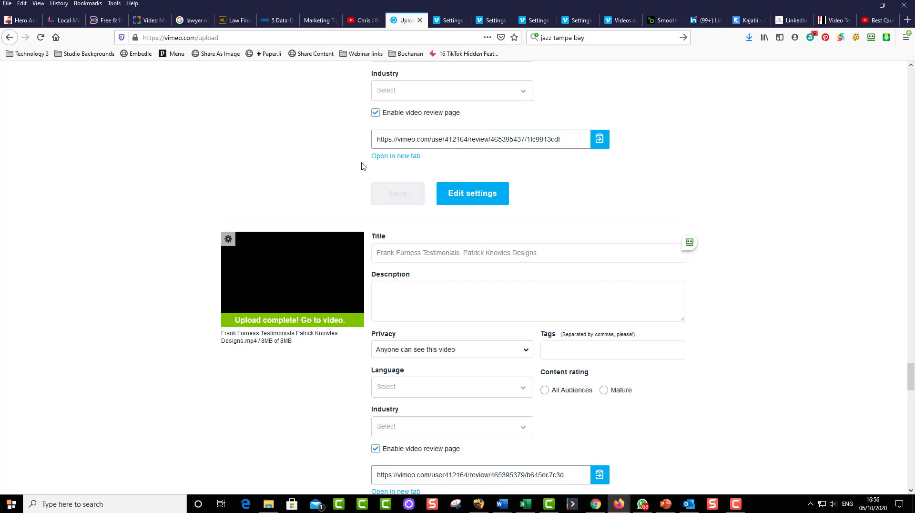
pyautogui.scroll(-3)
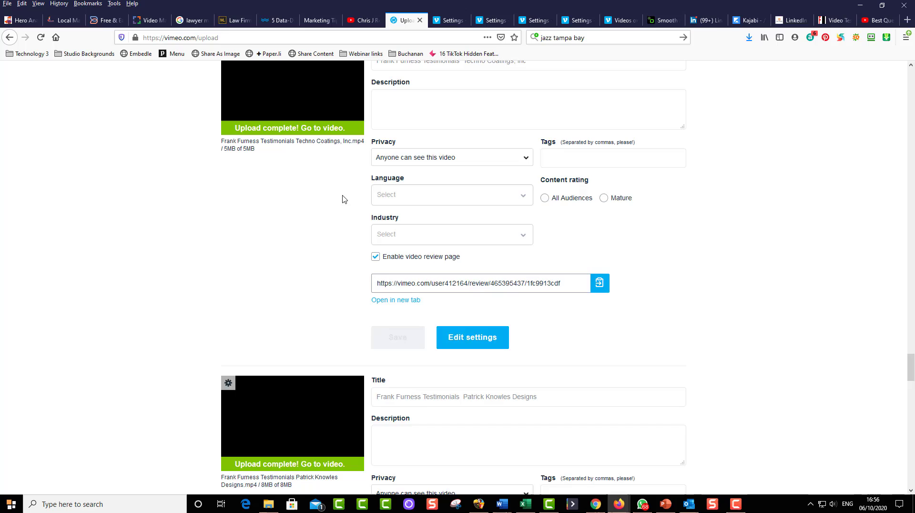
pyautogui.scroll(3)
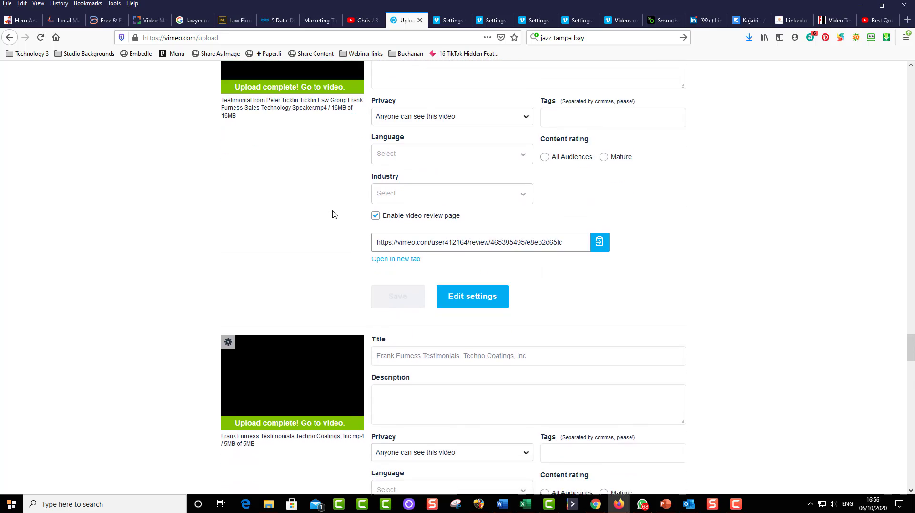
pyautogui.scroll(-3)
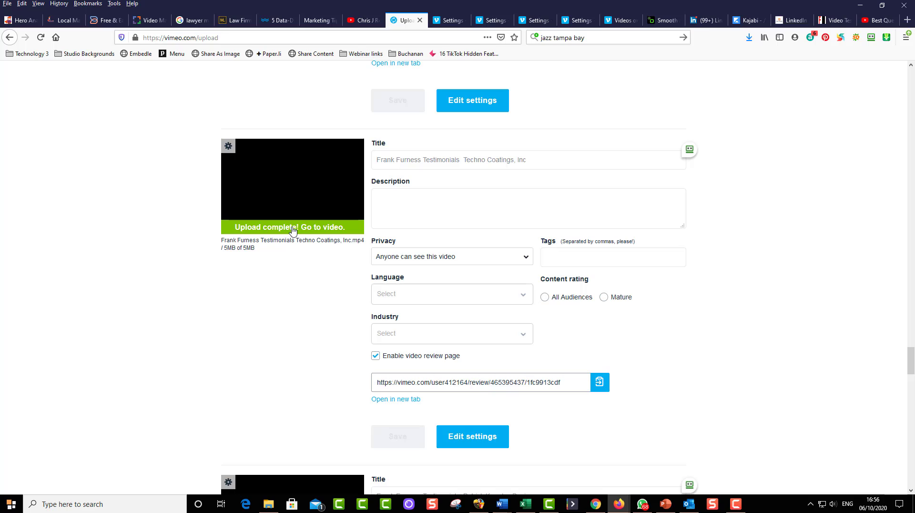
pyautogui.scroll(-3)
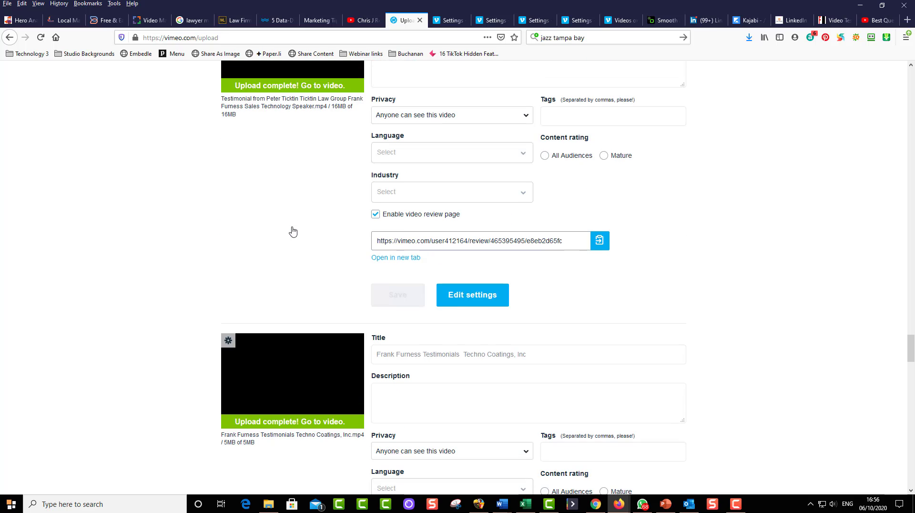
pyautogui.scroll(-3)
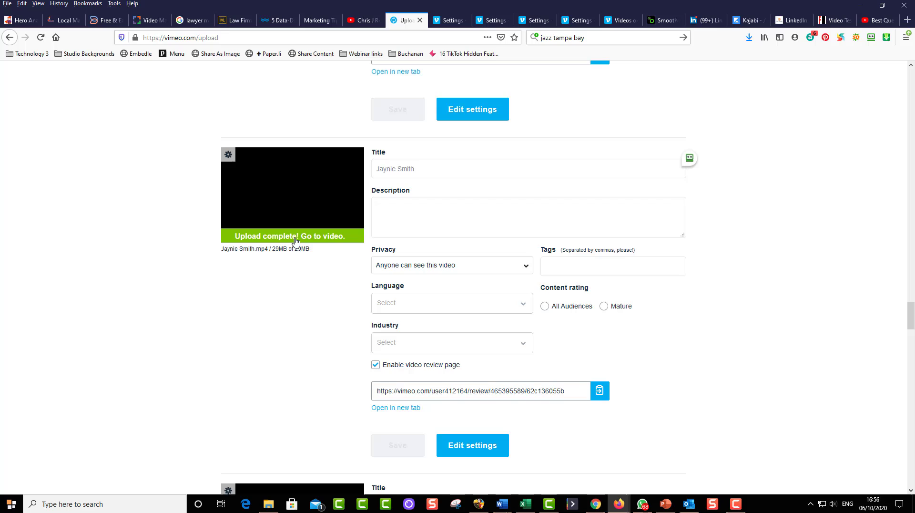
# - Go to the uploaded Jaynie Smith video and bring up its settings
pyautogui.click(289, 235)
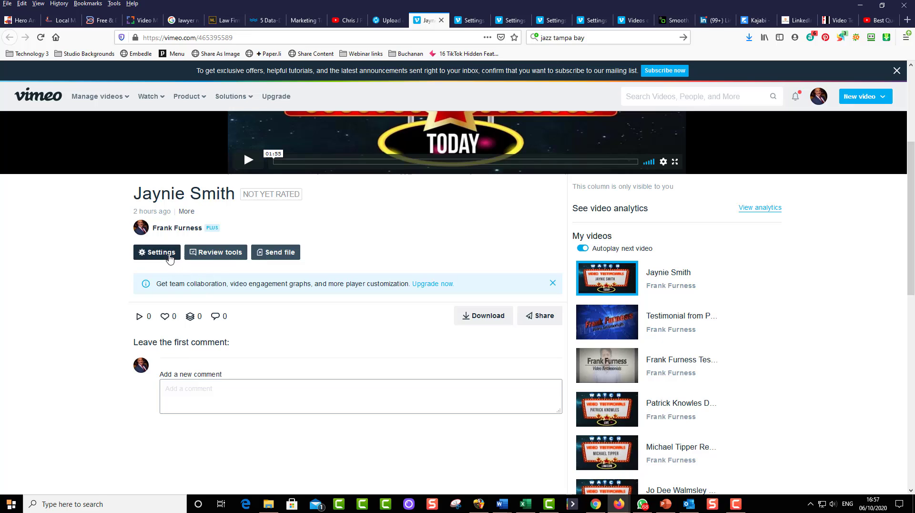
pyautogui.click(156, 251)
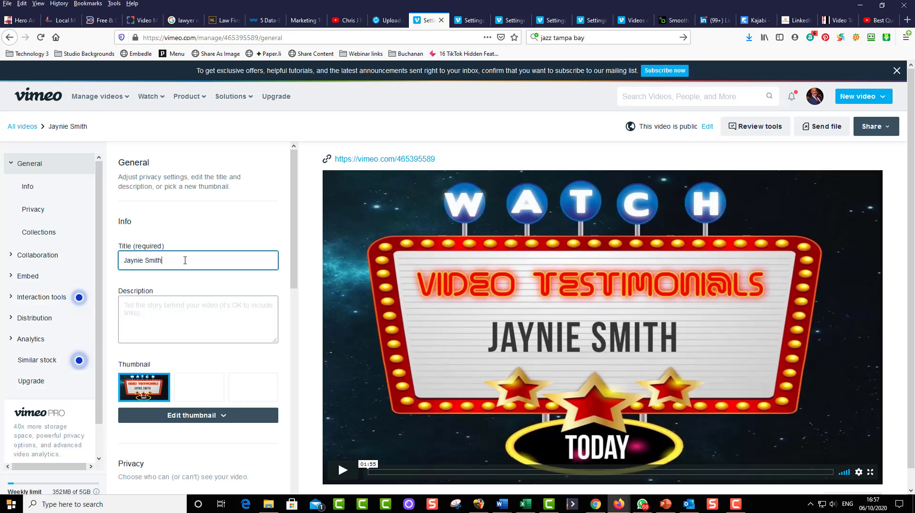
pyautogui.write('Test')
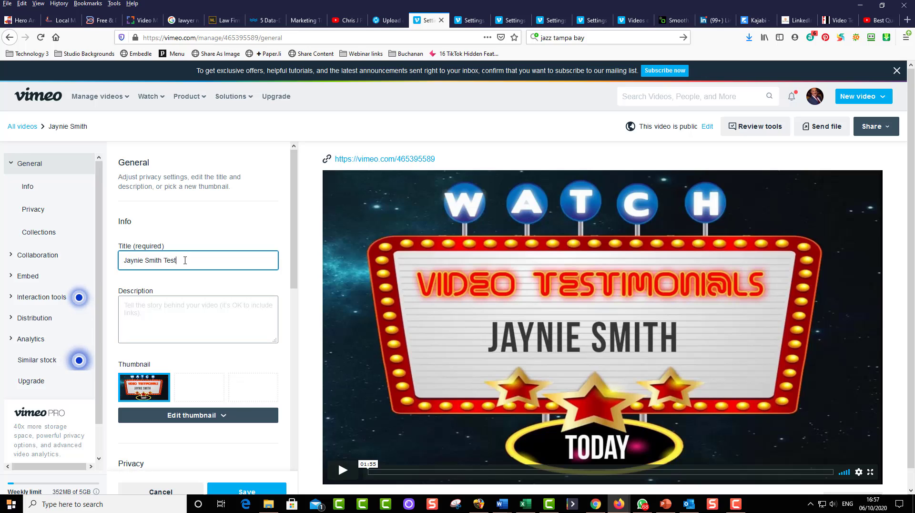
pyautogui.write('imonial')
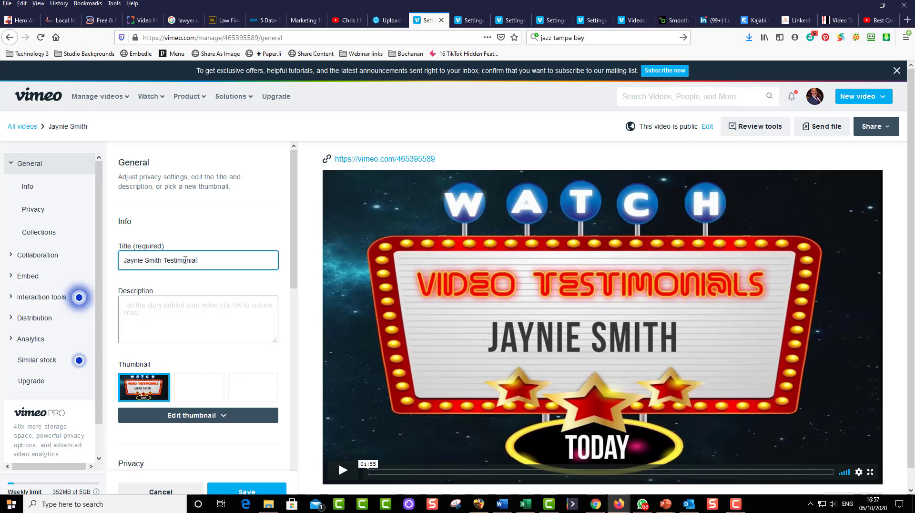
pyautogui.write('on Fran')
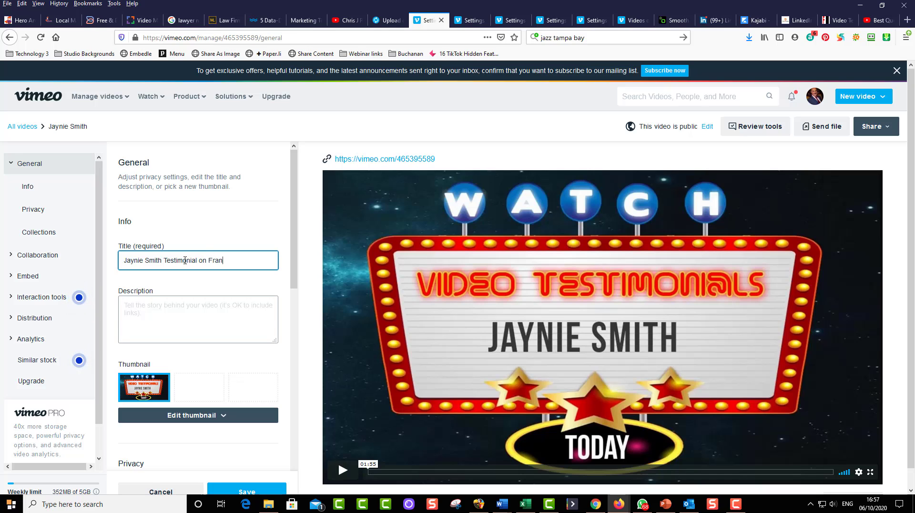
pyautogui.write('k Furn')
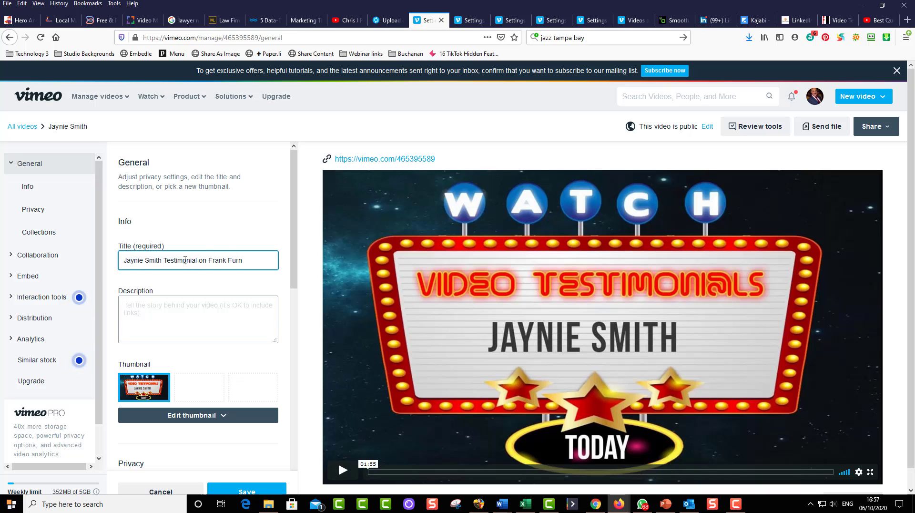
pyautogui.write('ess')
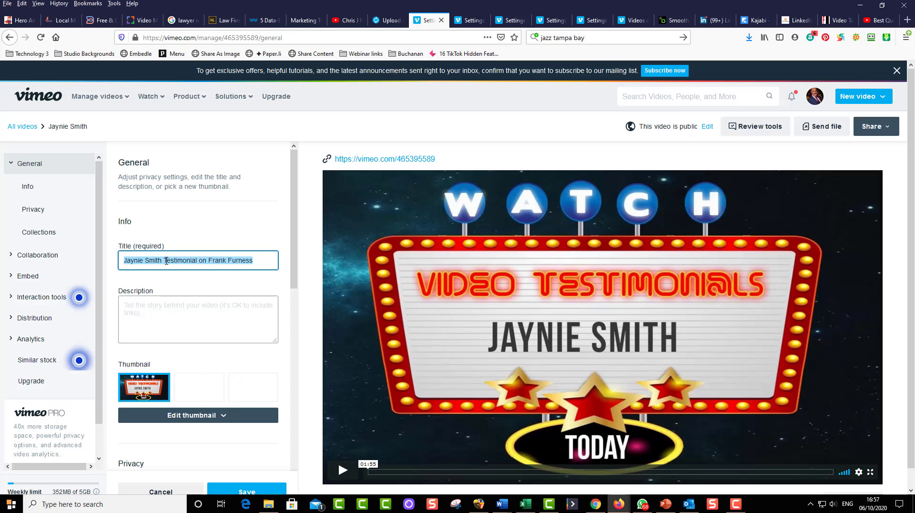
pyautogui.click(199, 320)
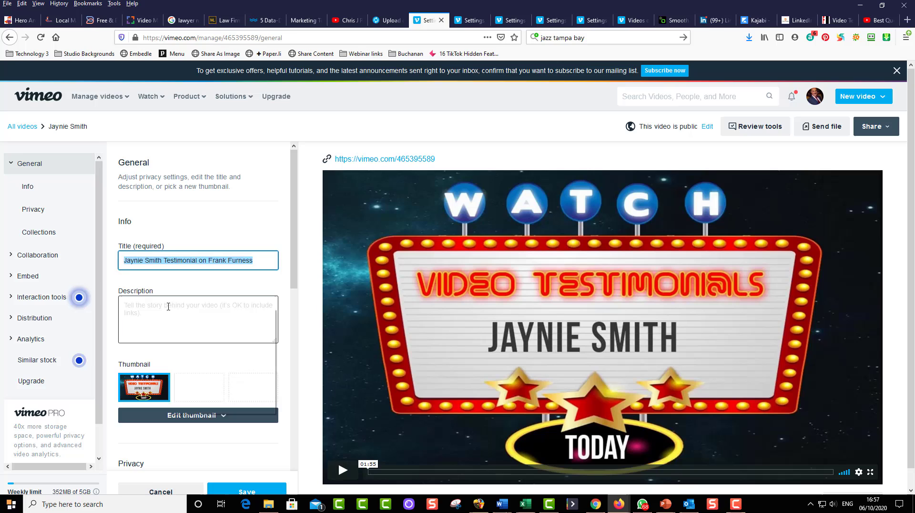
pyautogui.write('Jaynie Smith Testimonial on Frank Furness')
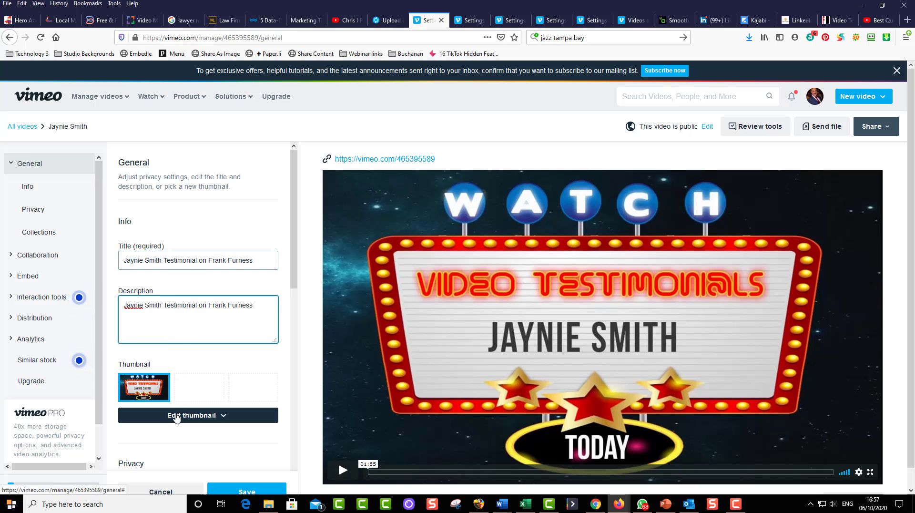
# - Upload the jaynie image from the Testimonials folder and use it as the thumbnail
pyautogui.click(198, 414)
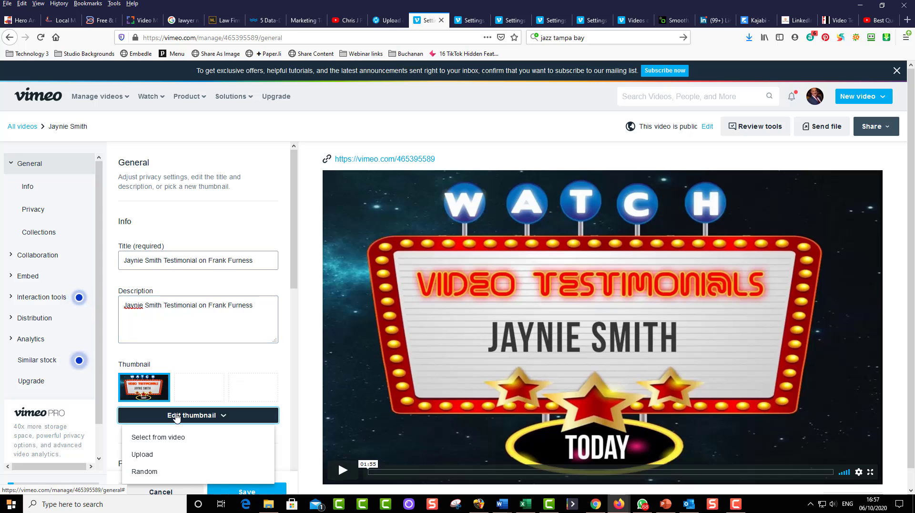
pyautogui.moveTo(150, 456)
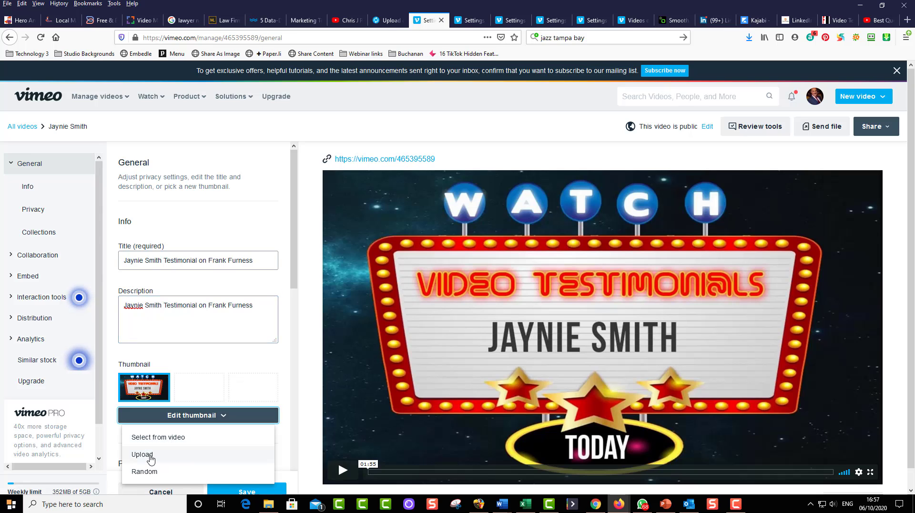
pyautogui.click(142, 455)
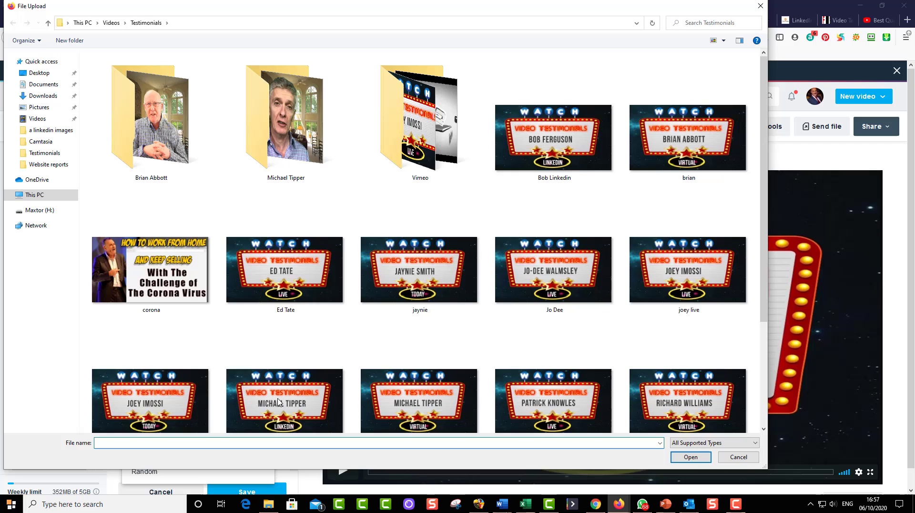
pyautogui.moveTo(563, 337)
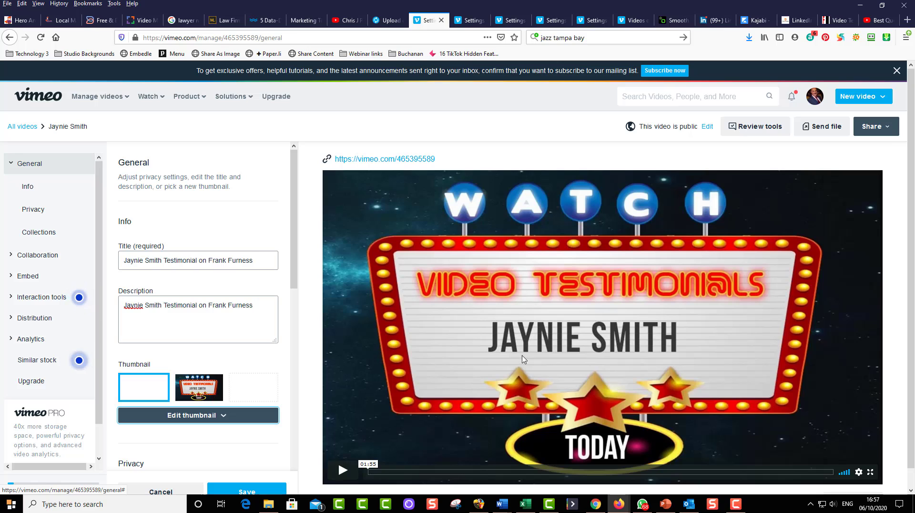
pyautogui.click(144, 387)
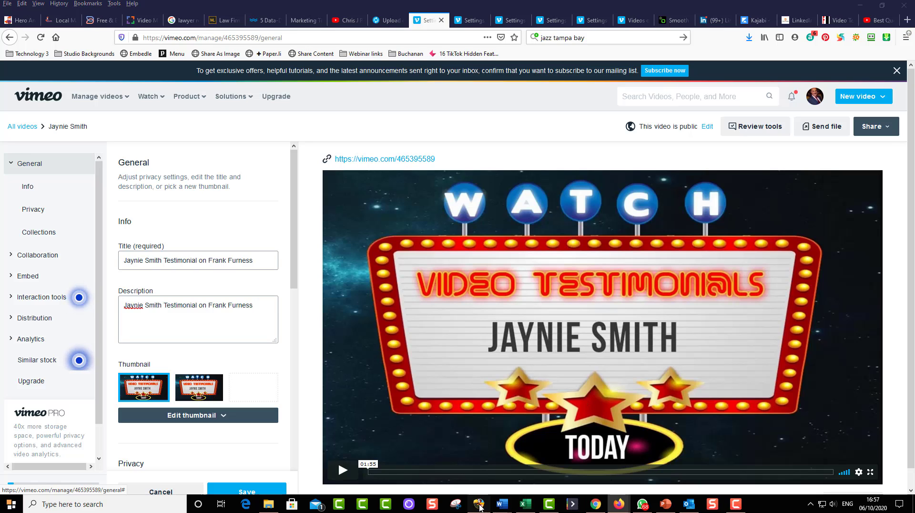
pyautogui.click(478, 503)
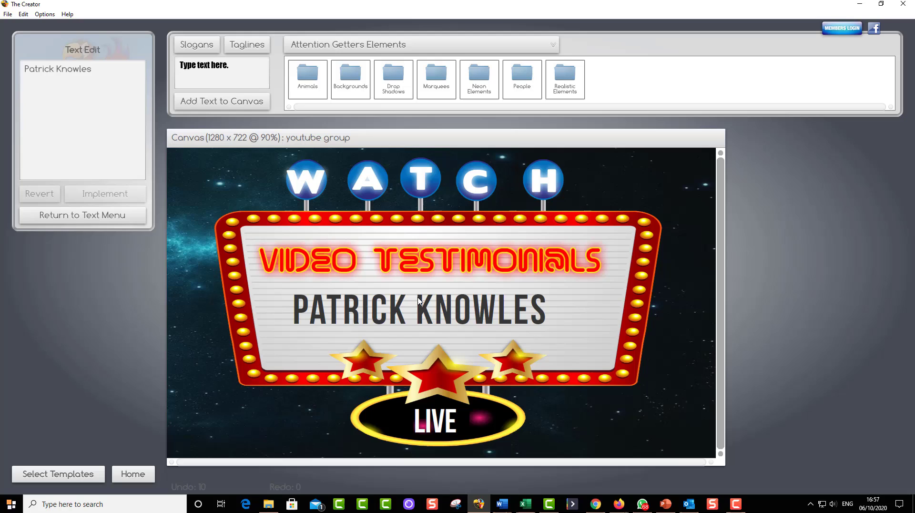
pyautogui.moveTo(393, 317)
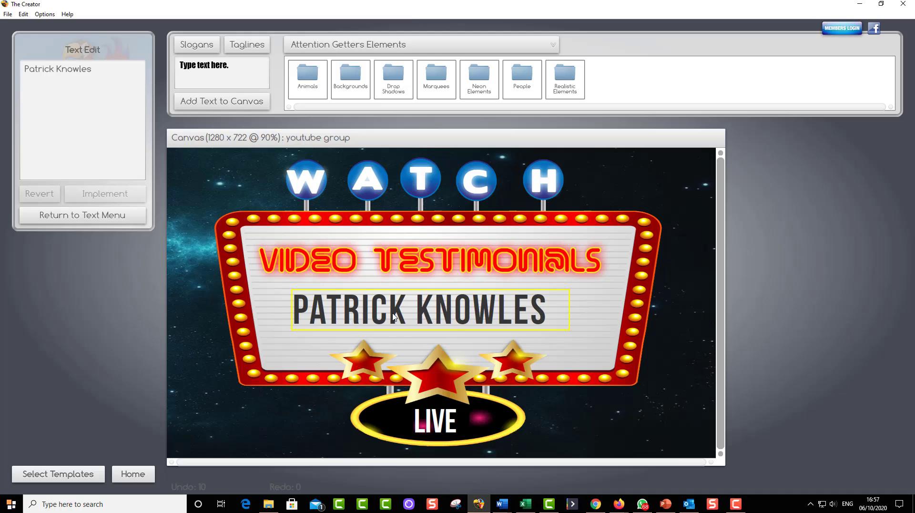
pyautogui.press('alt+tab')
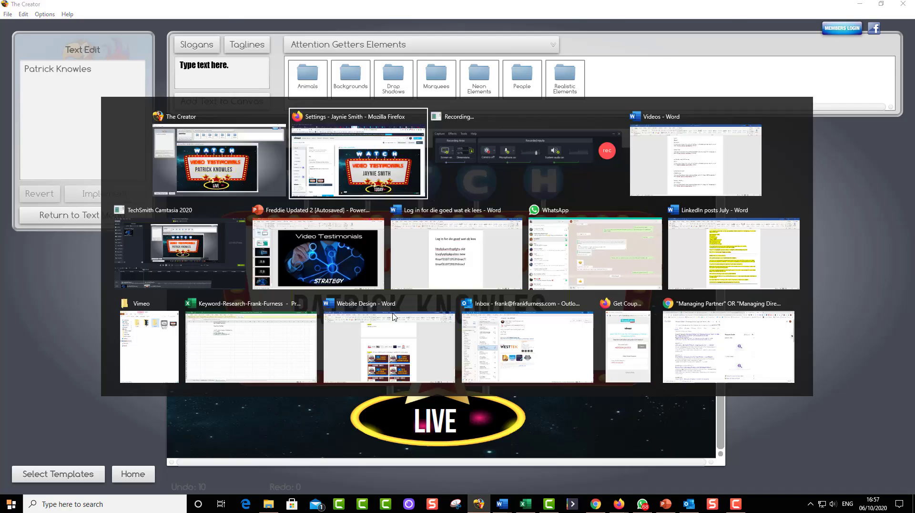
pyautogui.click(358, 155)
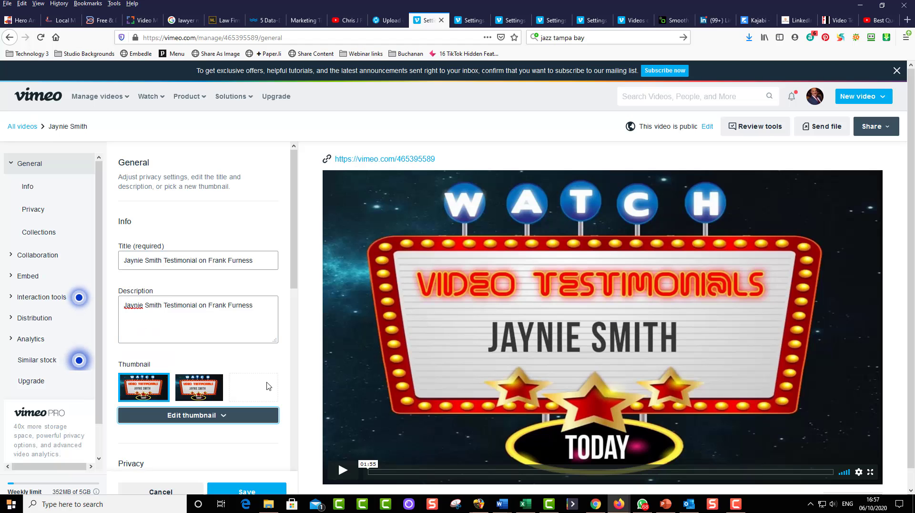
# - Add the video to the sales tips group under Collections, then go to Embed settings
pyautogui.scroll(-3)
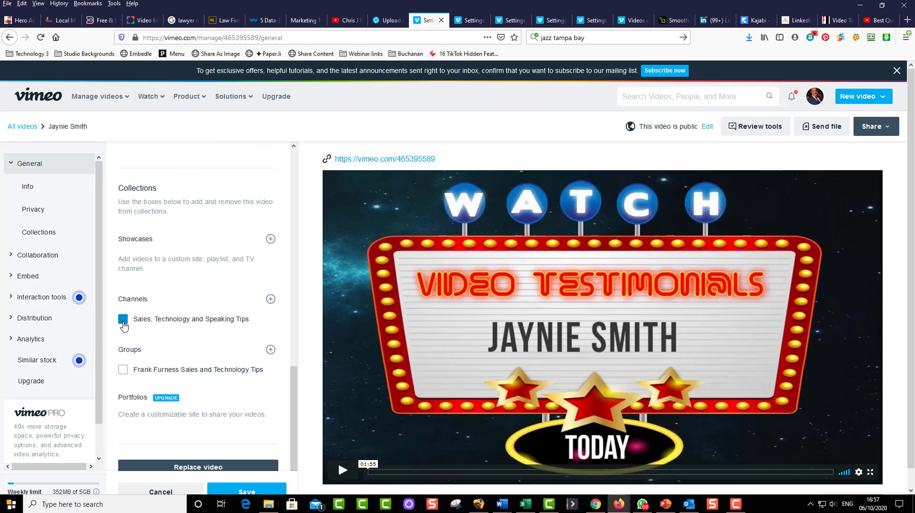
pyautogui.click(123, 369)
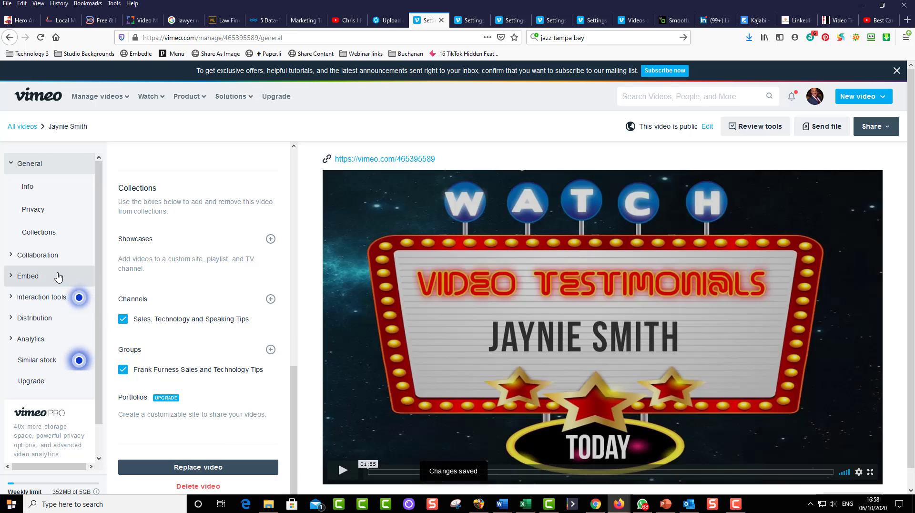
pyautogui.click(28, 277)
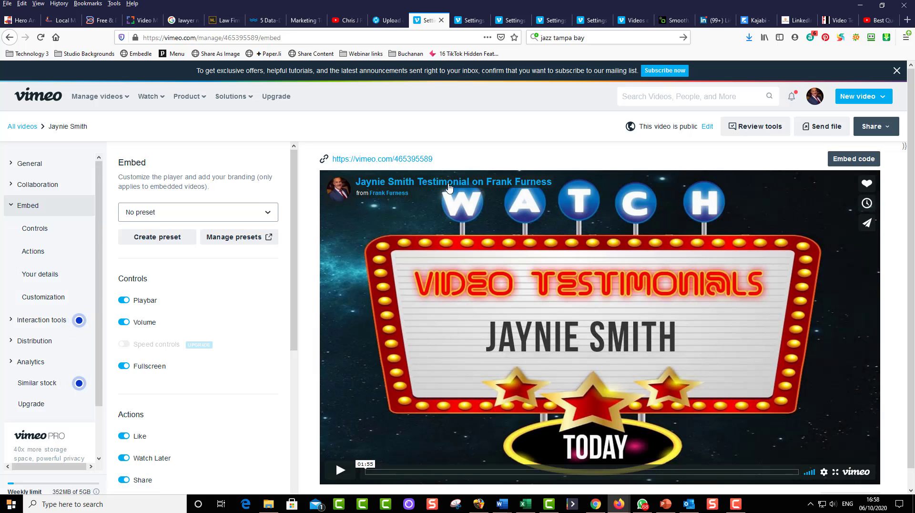
pyautogui.moveTo(527, 375)
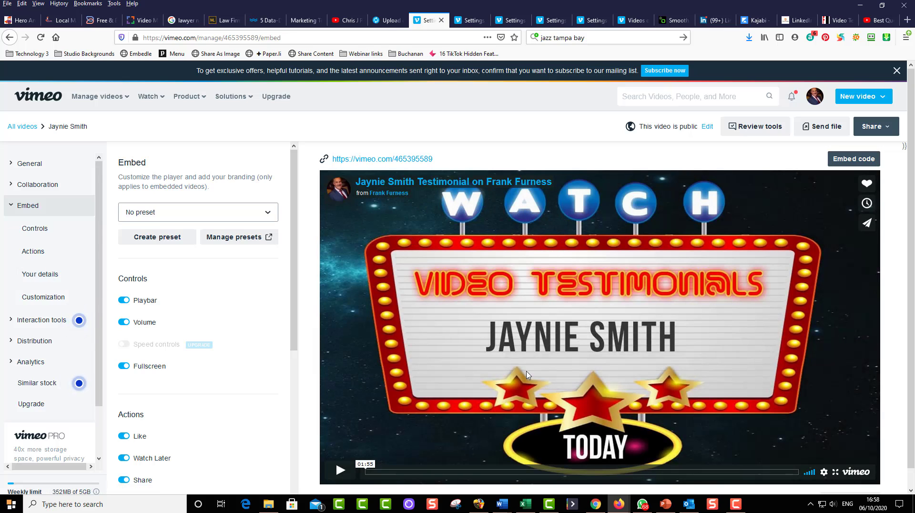
pyautogui.moveTo(843, 451)
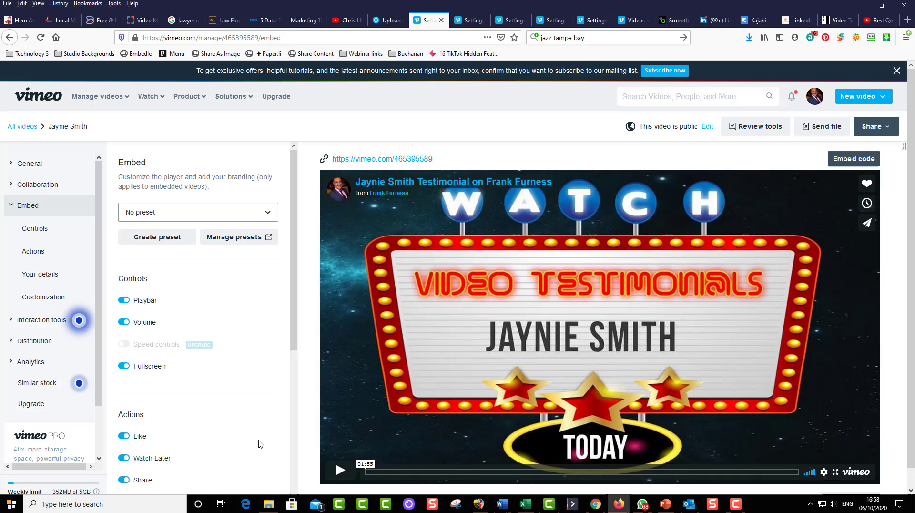
# - Switch off Show Vimeo logo under Customization and save the embed settings
pyautogui.scroll(-3)
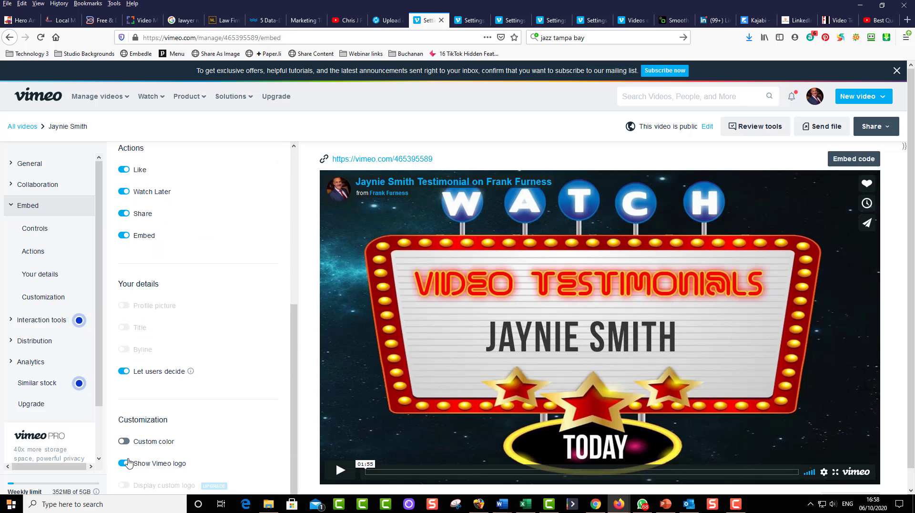
pyautogui.click(124, 462)
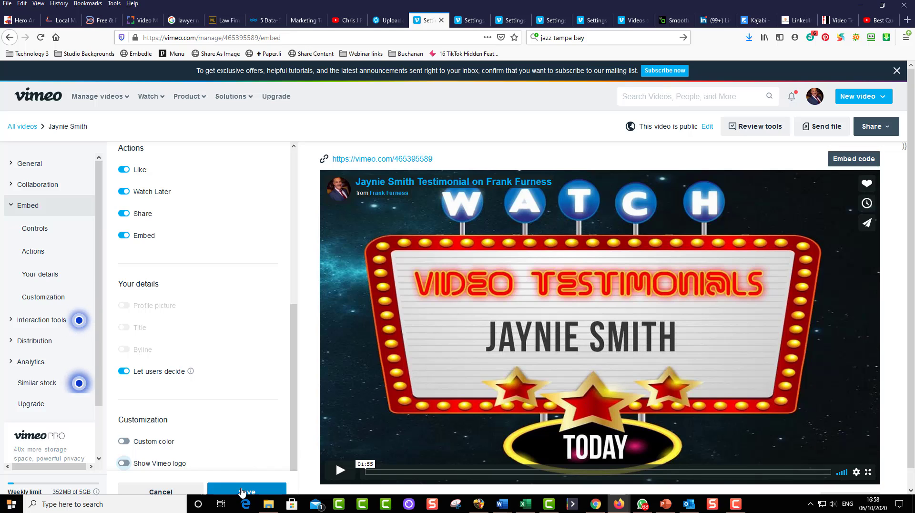
pyautogui.click(246, 490)
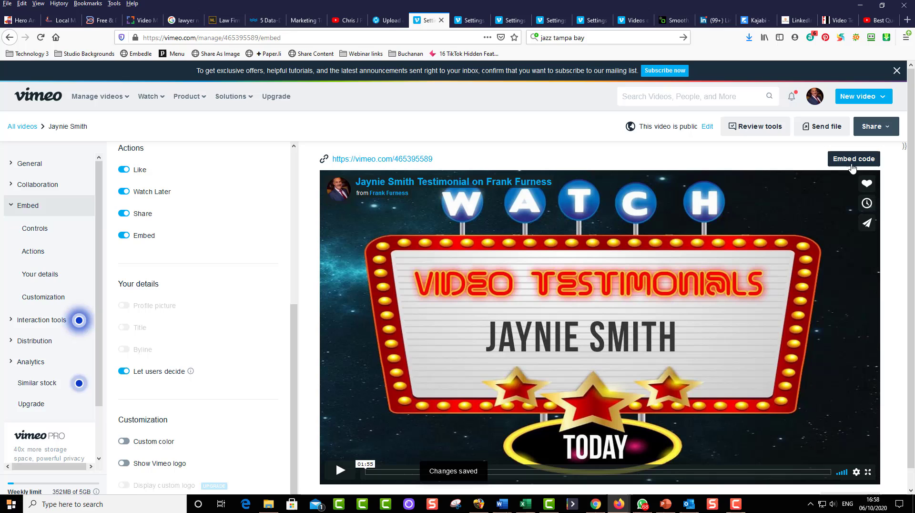
# - Copy the video's iframe embed code from Vimeo and switch to the Videos Word document
pyautogui.click(851, 158)
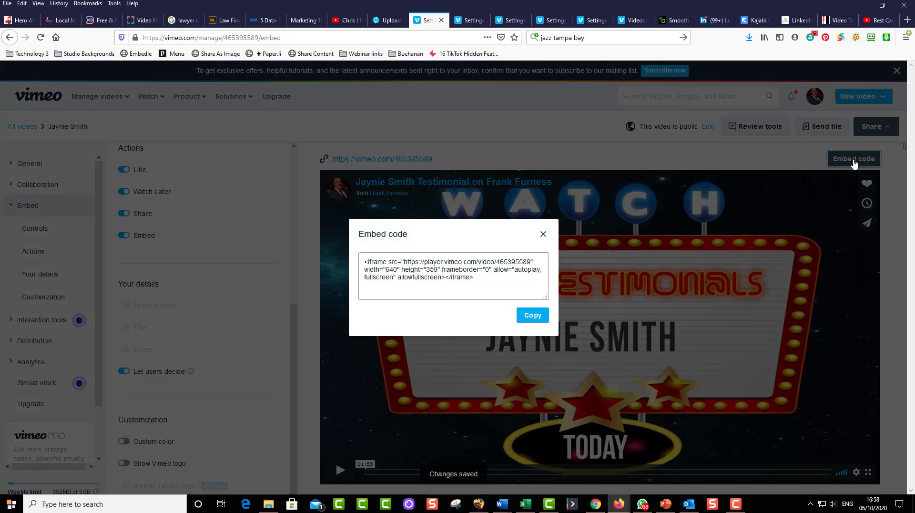
pyautogui.click(531, 315)
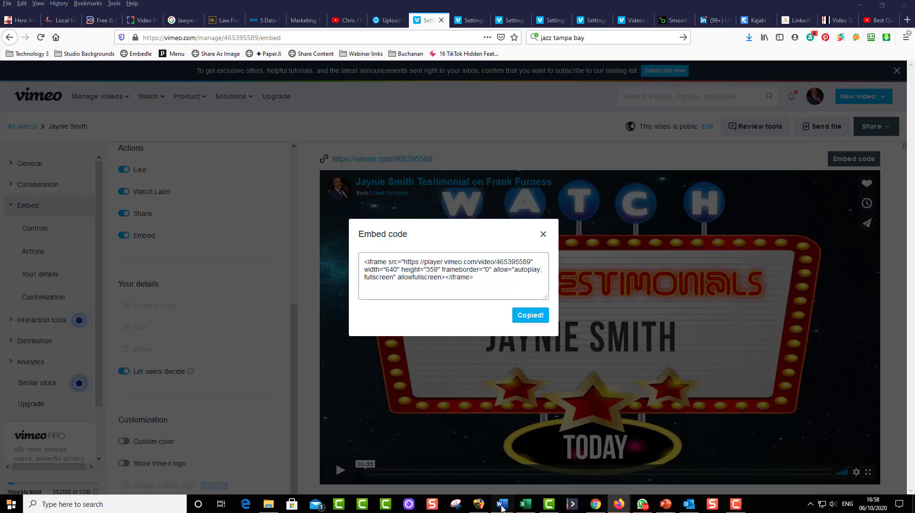
pyautogui.click(500, 504)
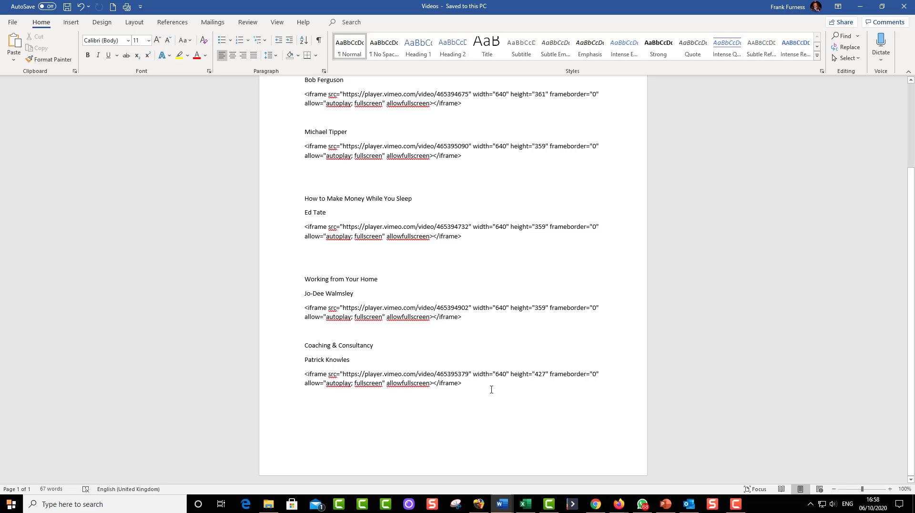
pyautogui.click(66, 7)
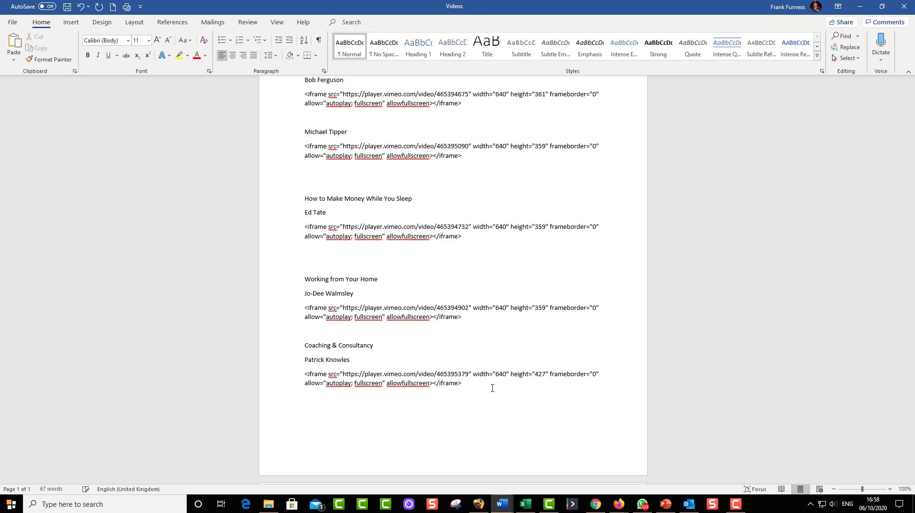
pyautogui.scroll(-3)
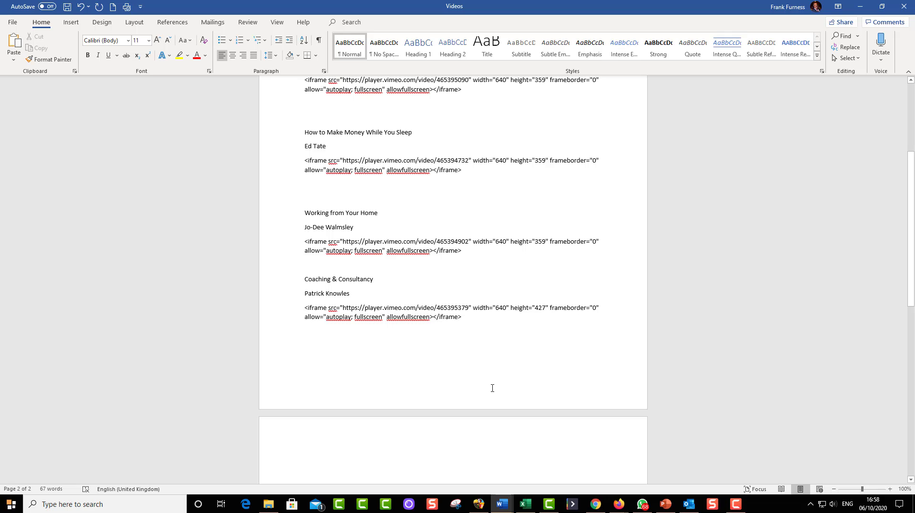
pyautogui.write('Jaynie')
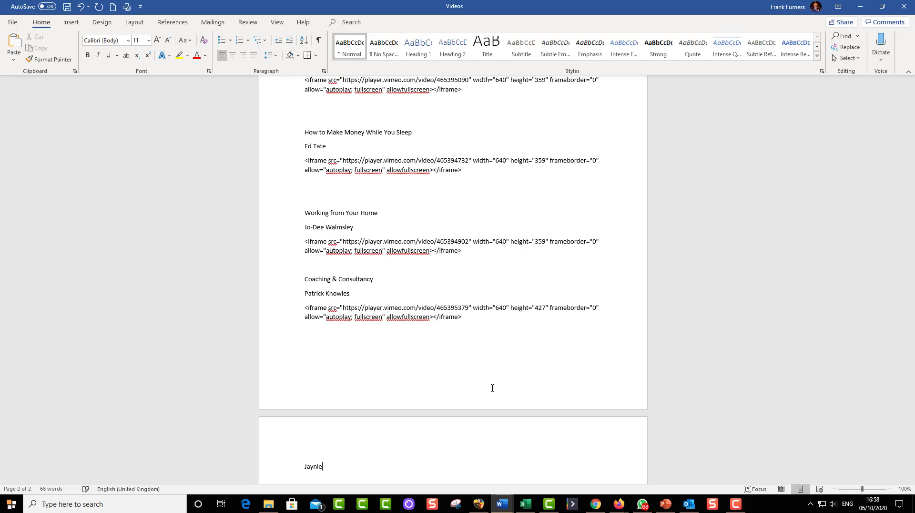
pyautogui.write('Smith')
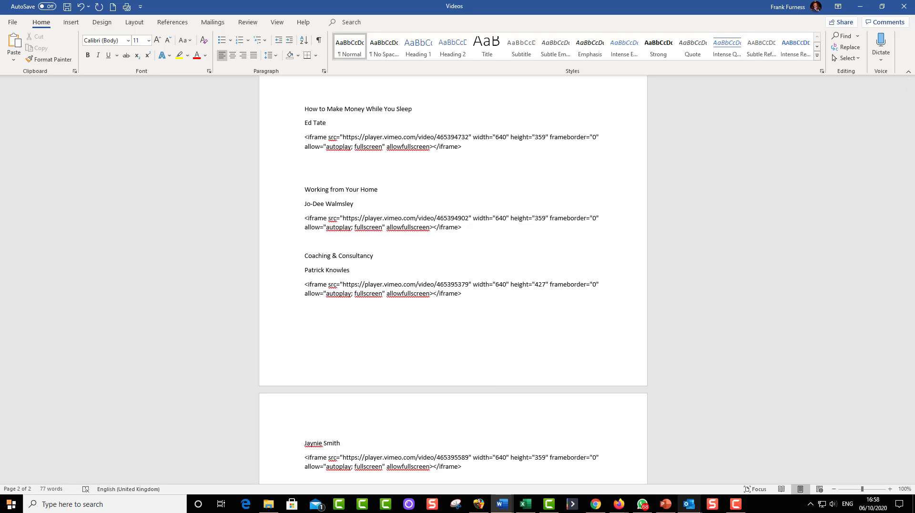
pyautogui.click(664, 503)
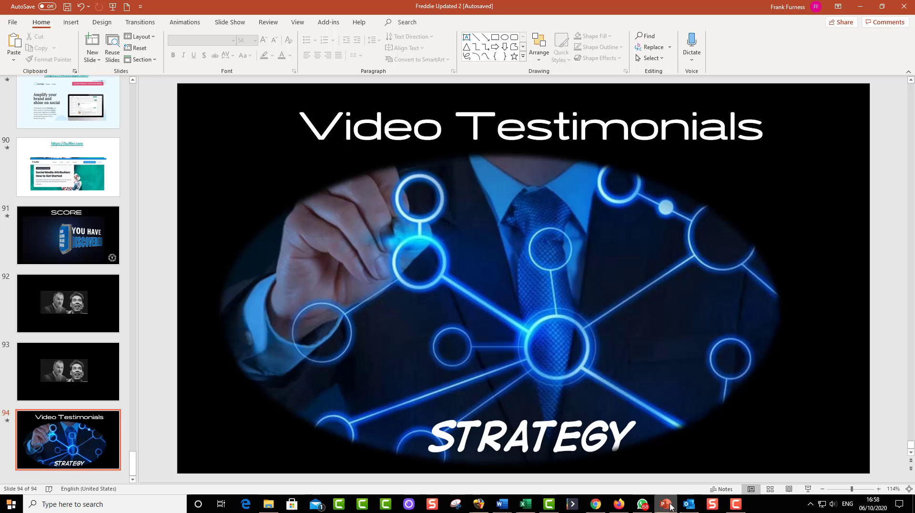